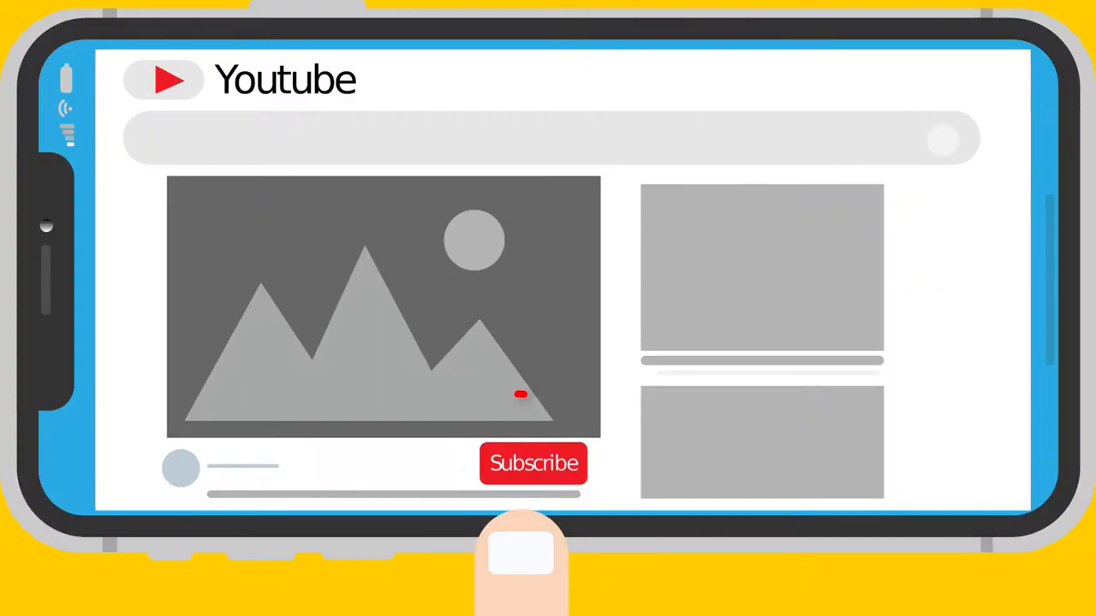
Step: Bring the All Countries and Economies ranking for GDP per capita, PPP into view
click(533, 463)
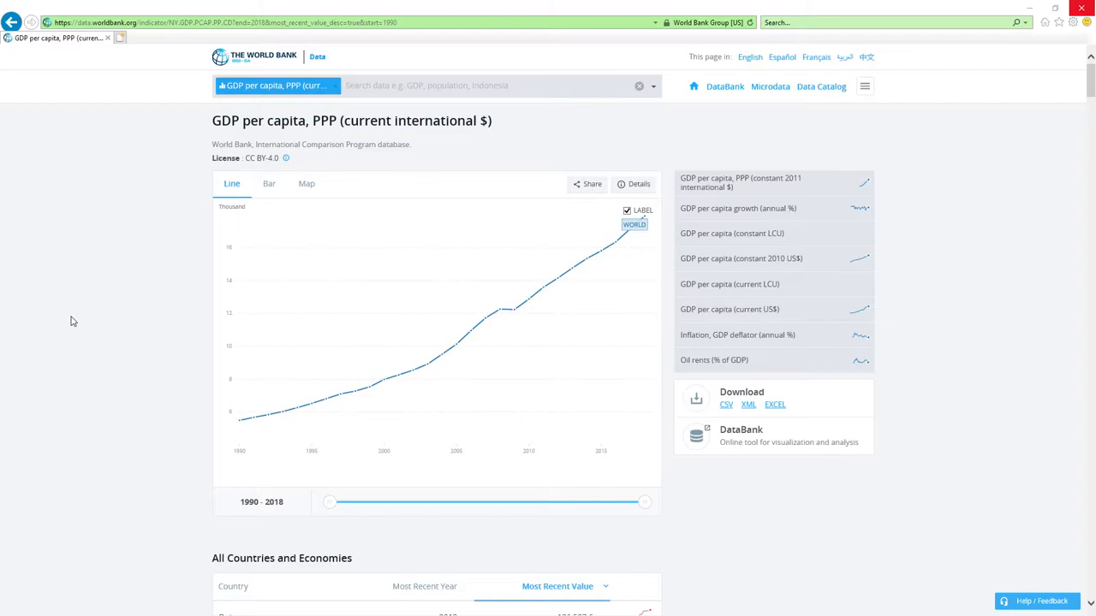
mouse_move(109, 292)
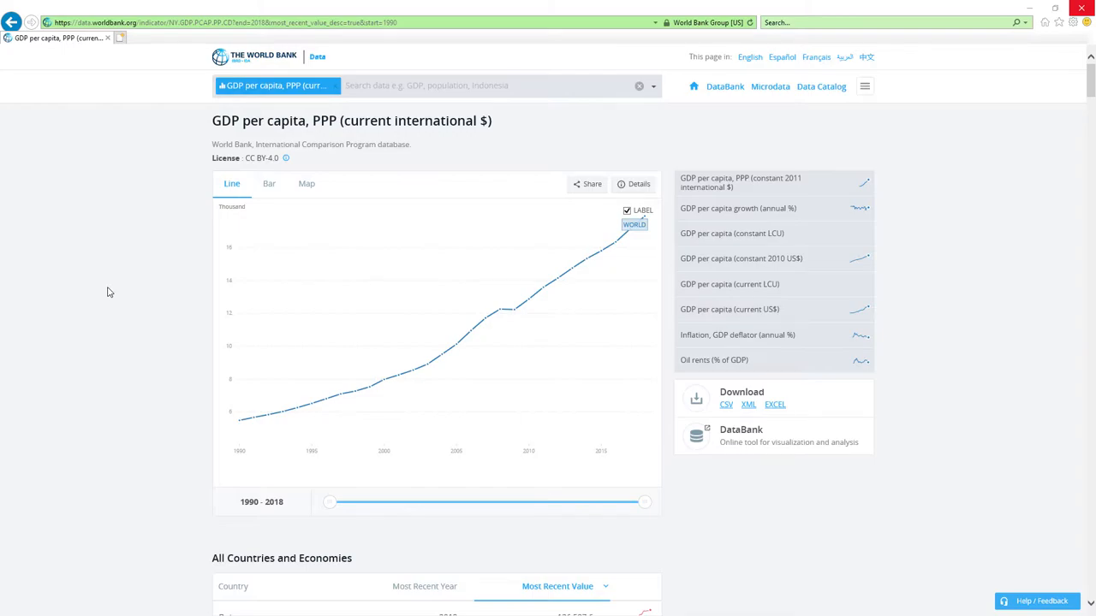
mouse_move(102, 289)
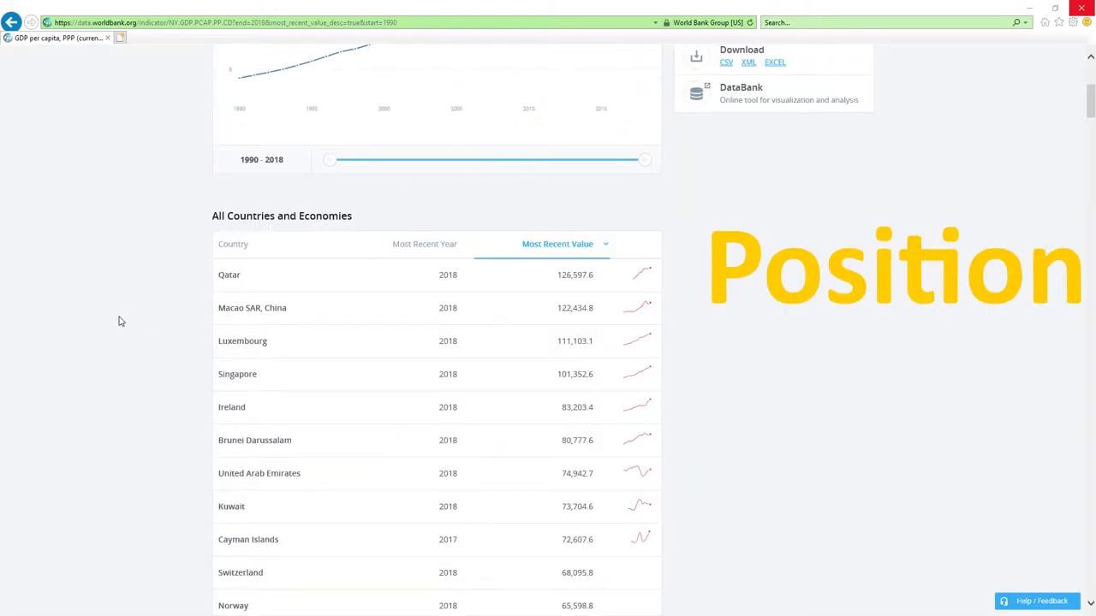
scroll(down, 3)
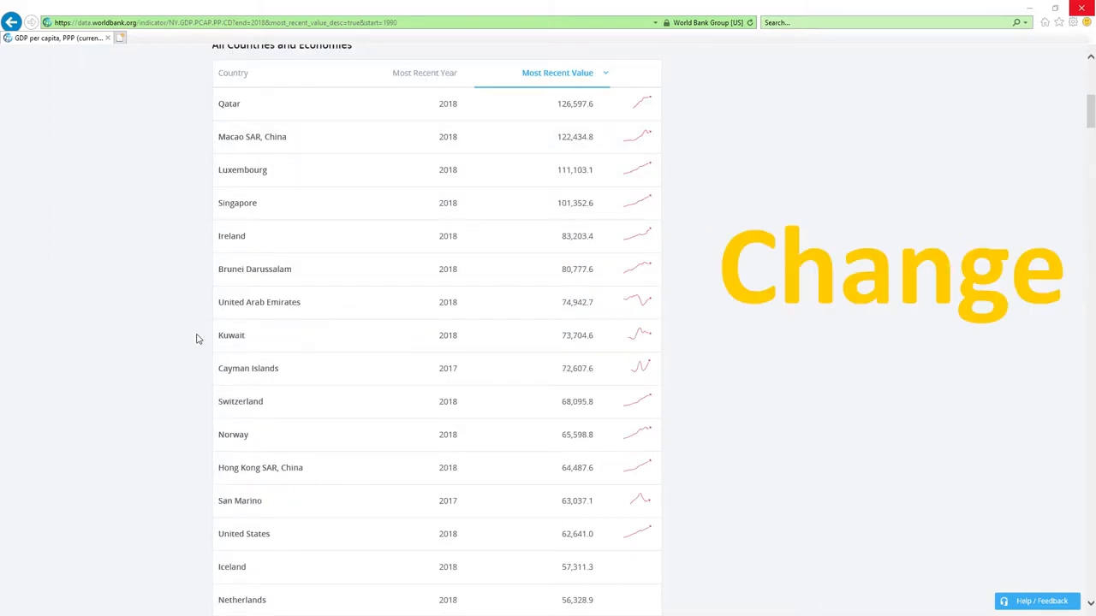
mouse_move(407, 303)
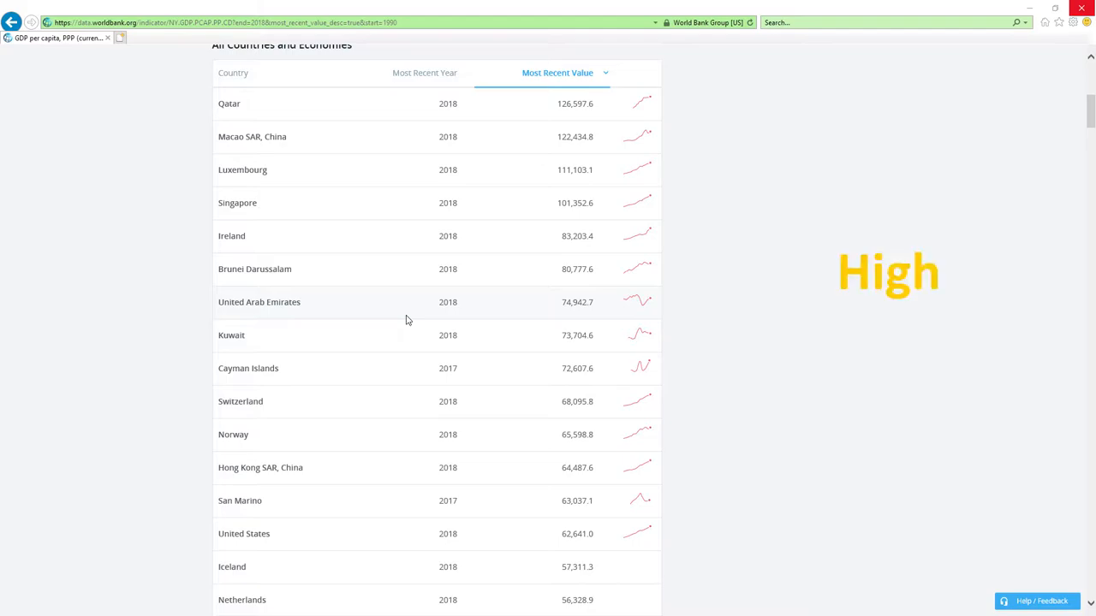
mouse_move(382, 397)
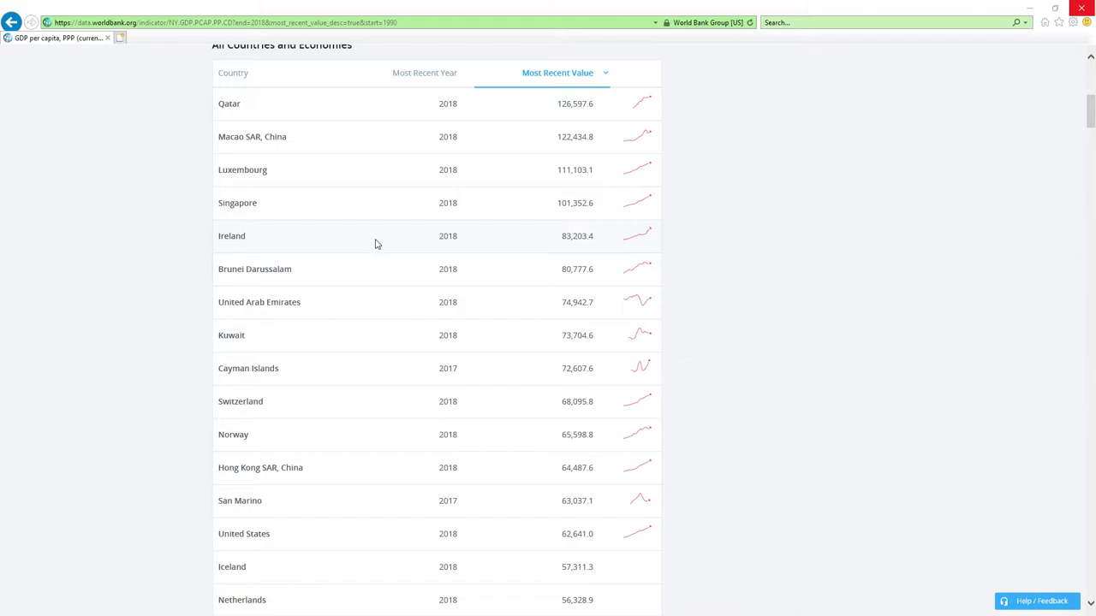
scroll(down, 3)
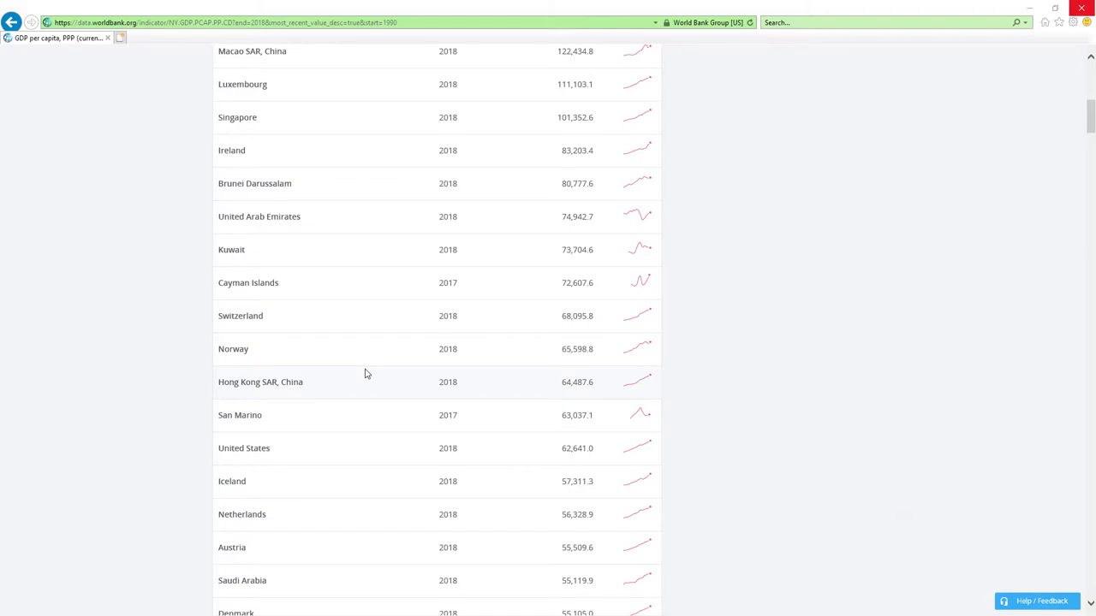
Step: Scroll the GDP per capita ranking past Botswana down to the Namibia–India range
scroll(down, 3)
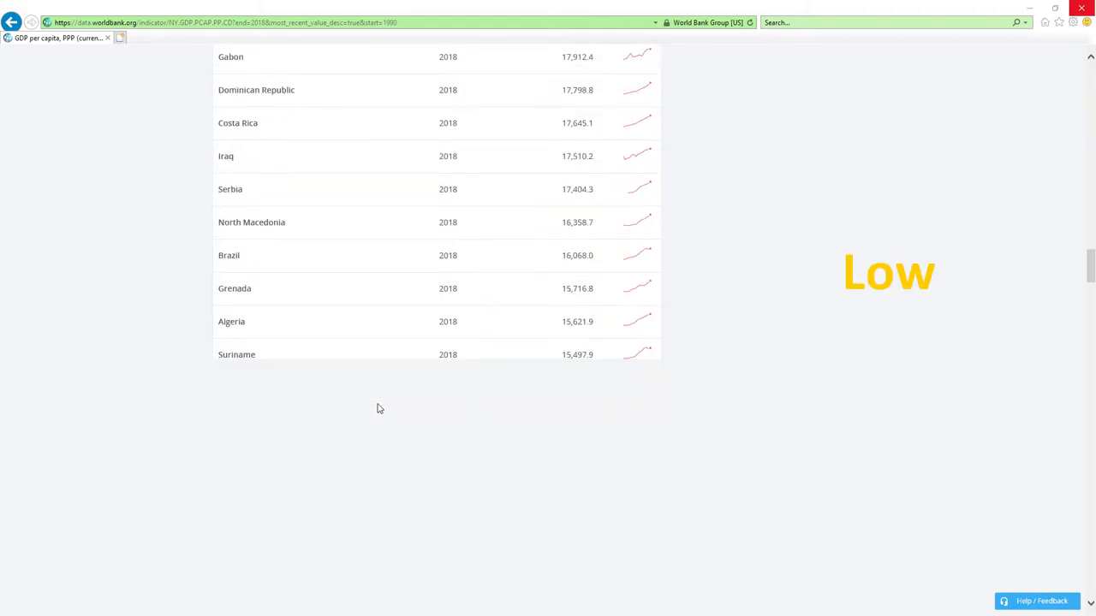
scroll(down, 3)
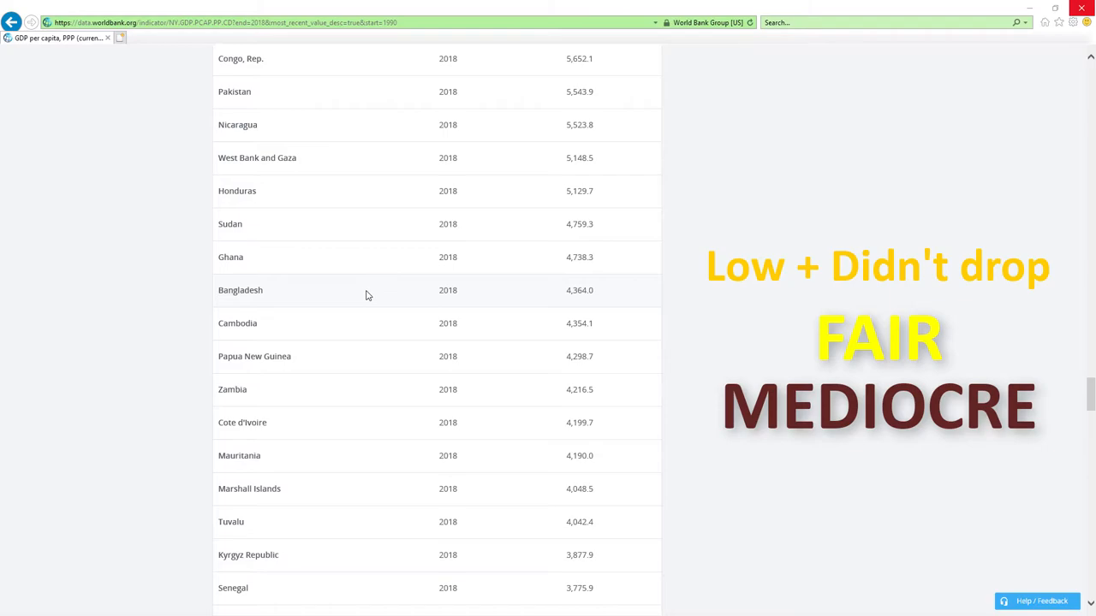
scroll(up, 3)
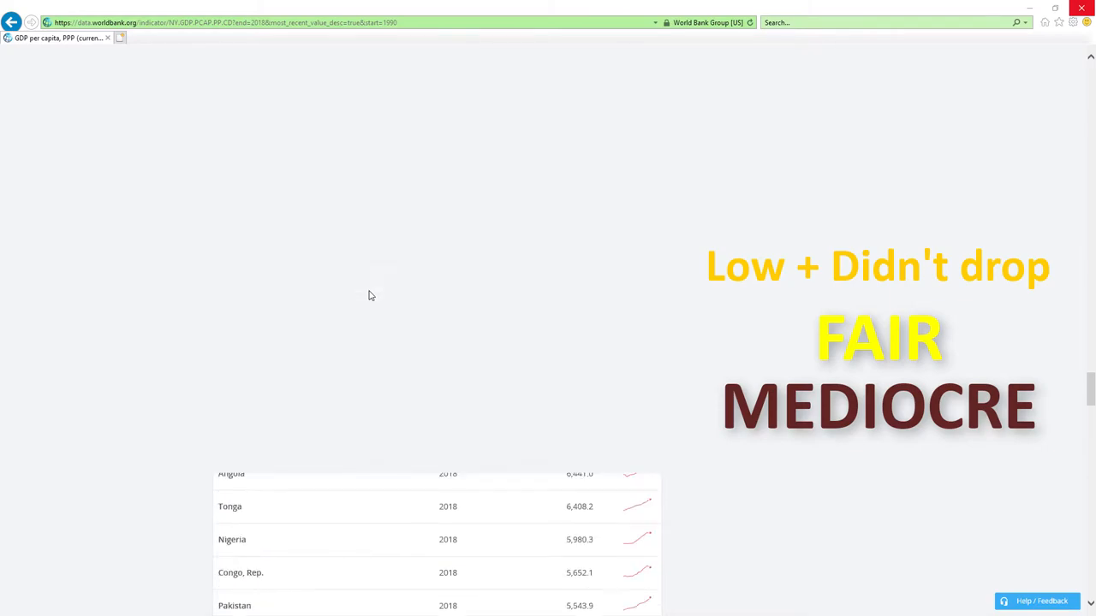
scroll(up, 3)
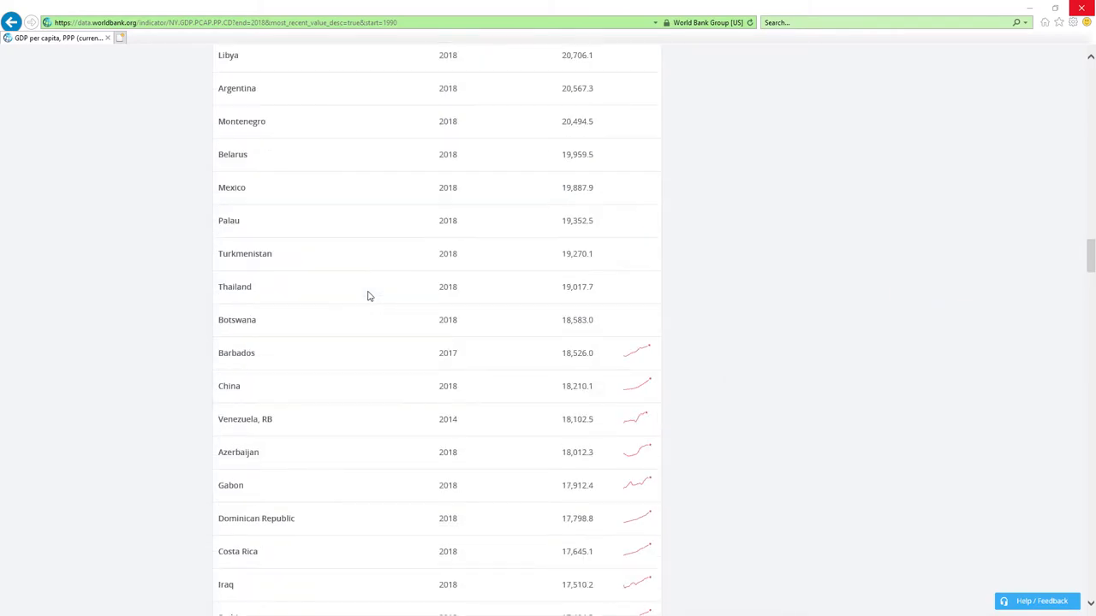
scroll(up, 3)
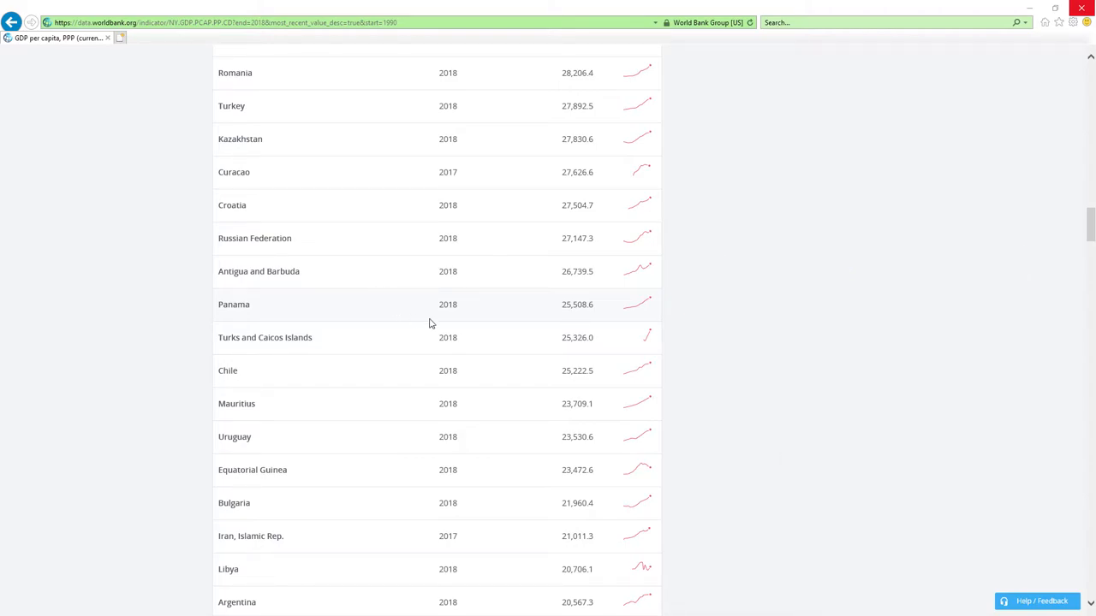
scroll(down, 3)
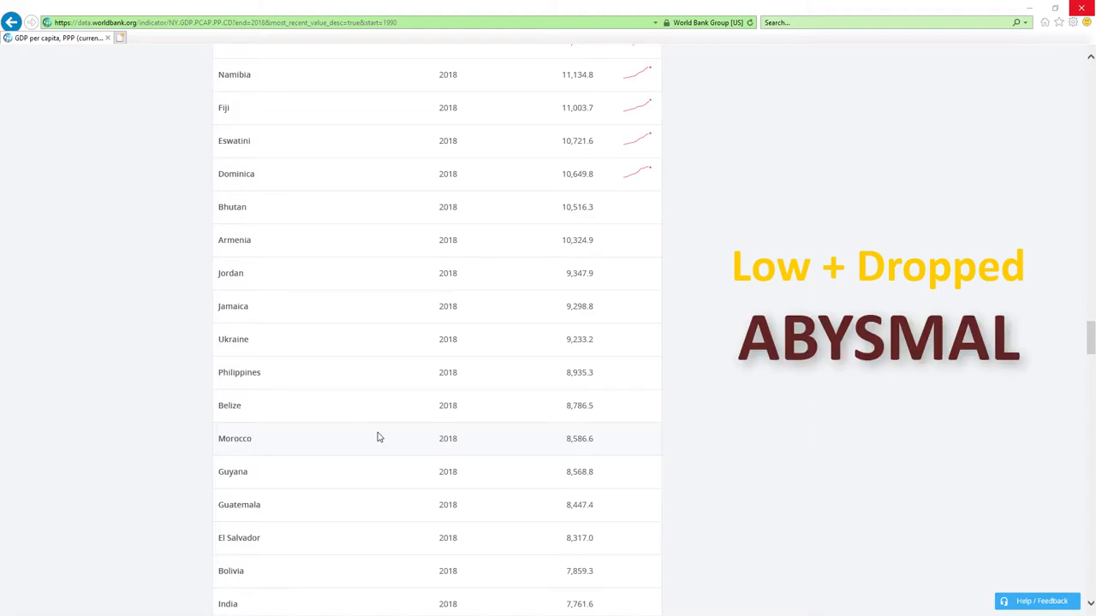
scroll(down, 3)
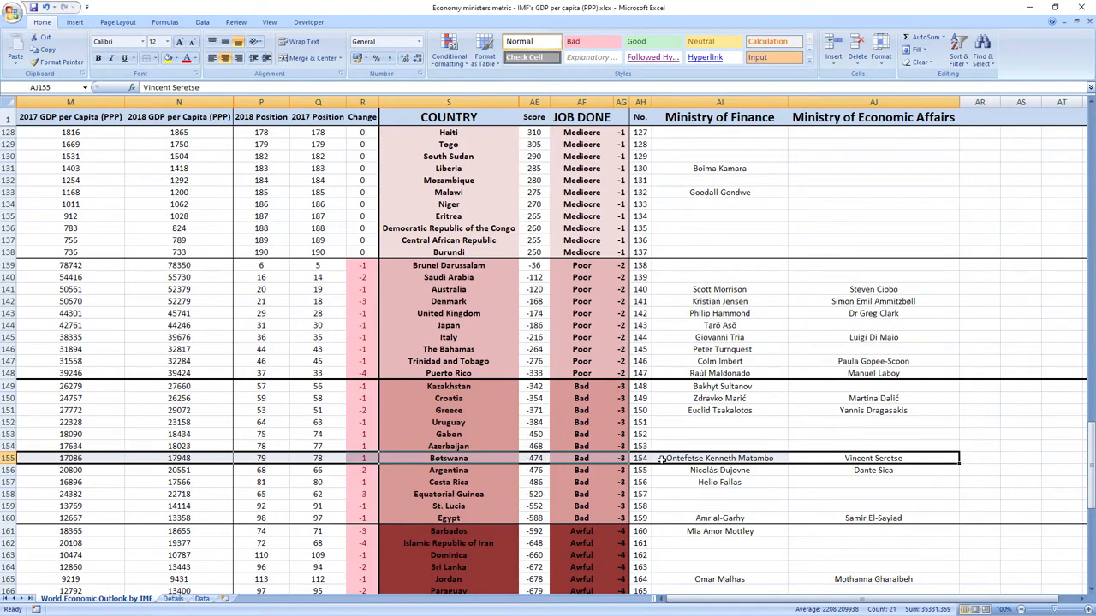
mouse_move(655, 458)
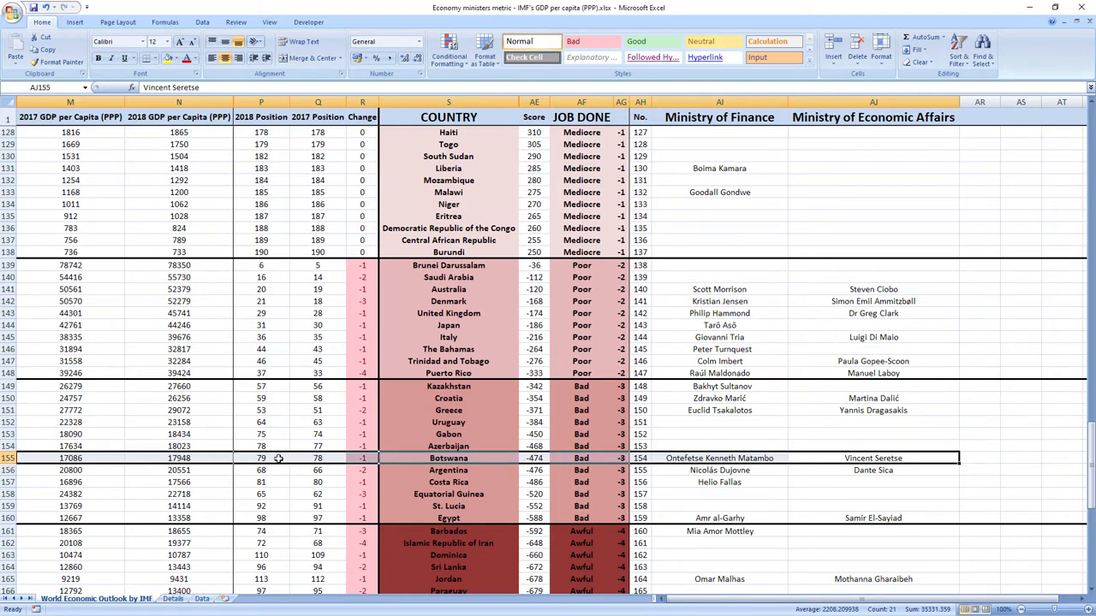
mouse_move(235, 160)
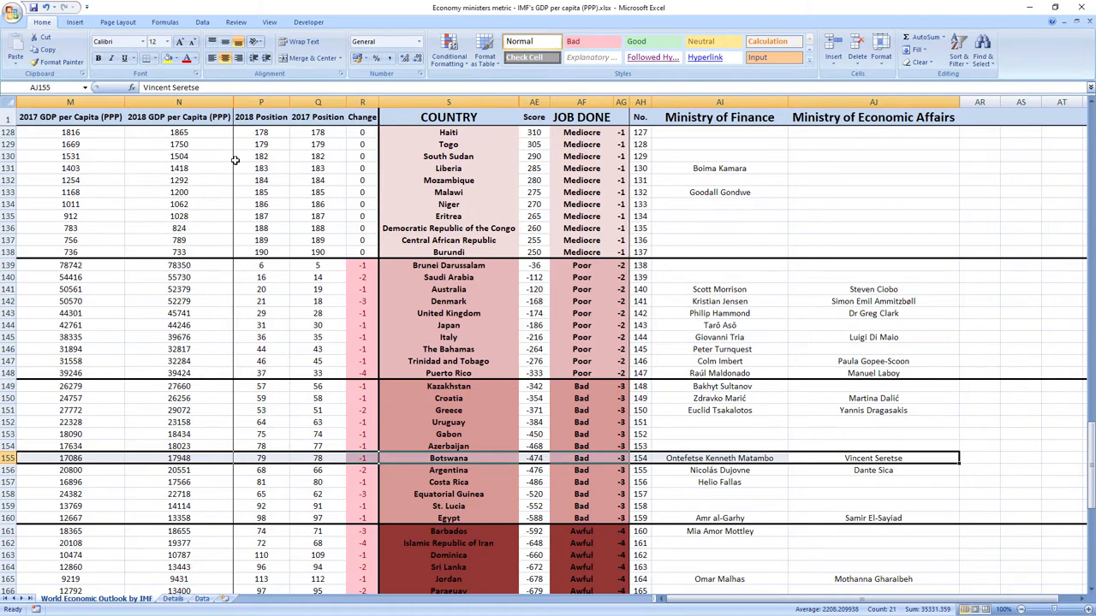
mouse_move(589, 468)
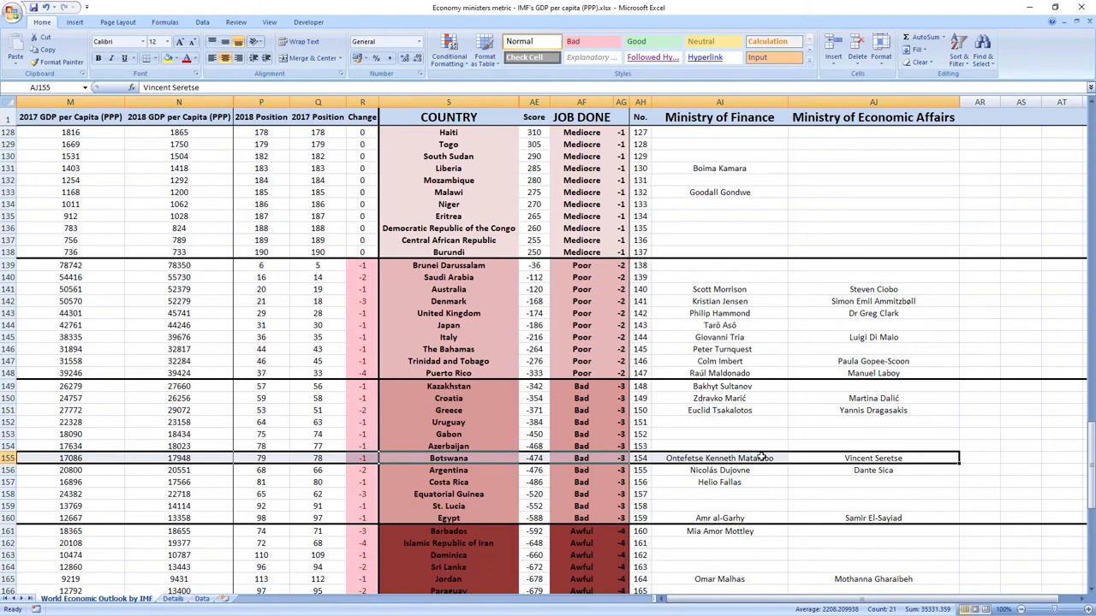
mouse_move(767, 458)
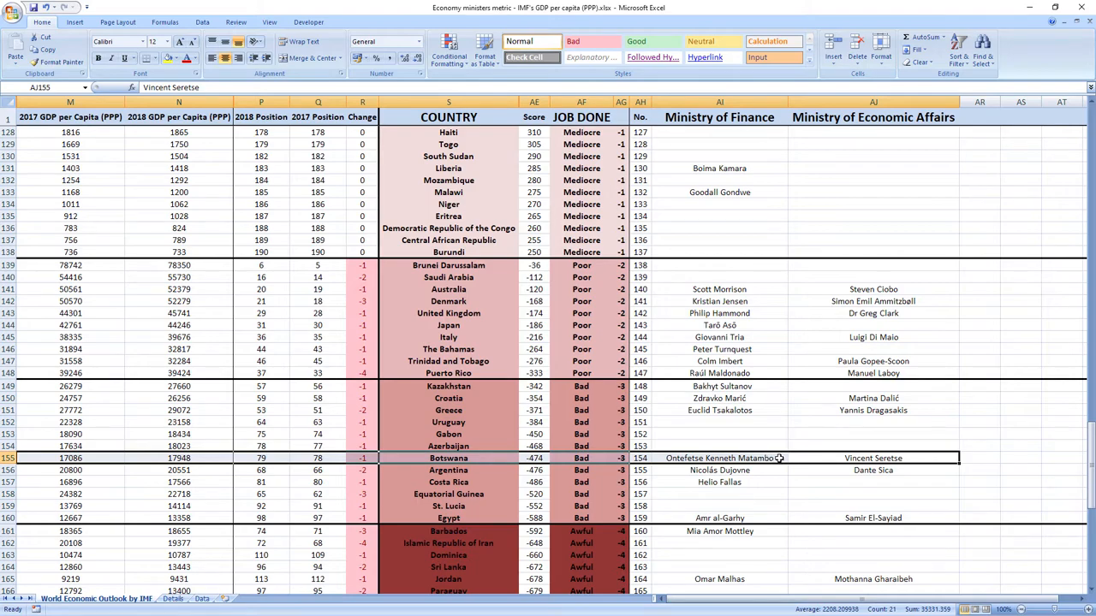